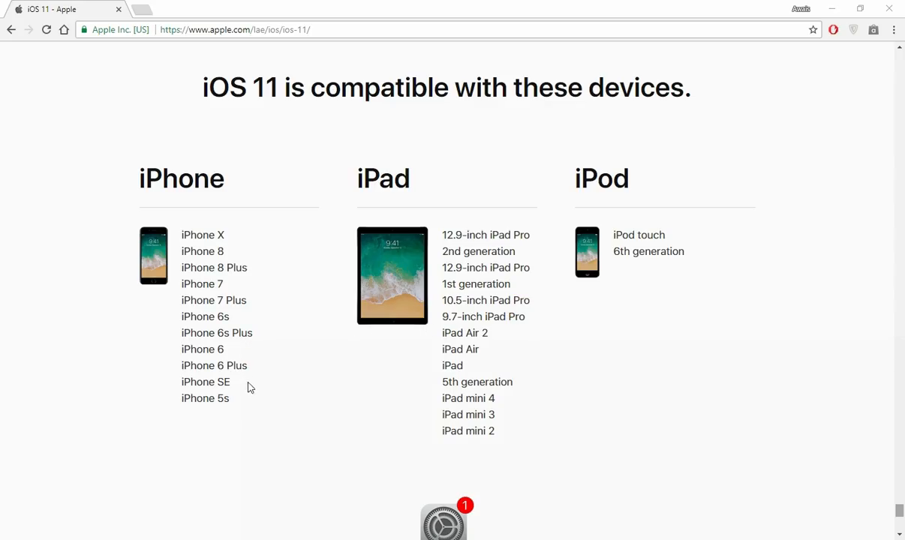
{"action": "mouse_move", "coordinate": [189, 333]}
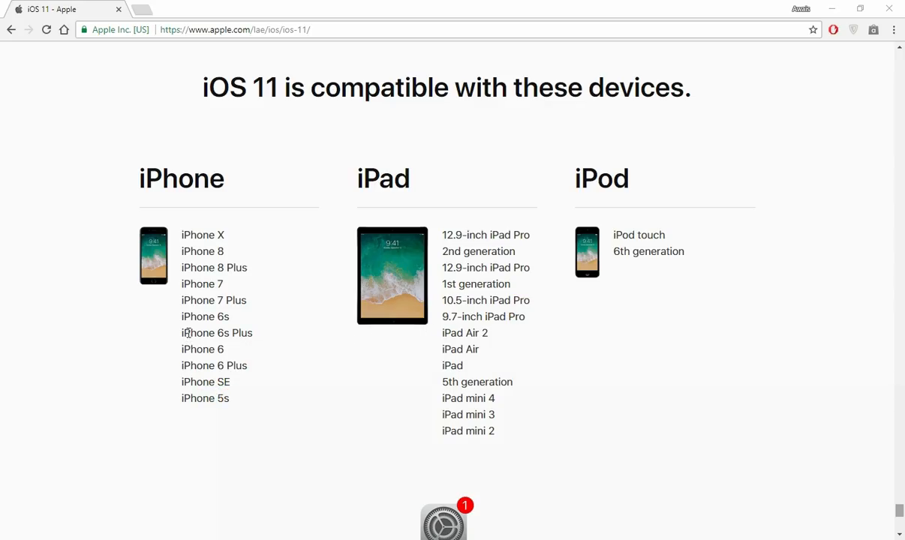
Review the iPhone model list from iPhone 6s to 5s and continue down the page.
{"action": "left_click_drag", "start_coordinate": [204, 315], "coordinate": [204, 400]}
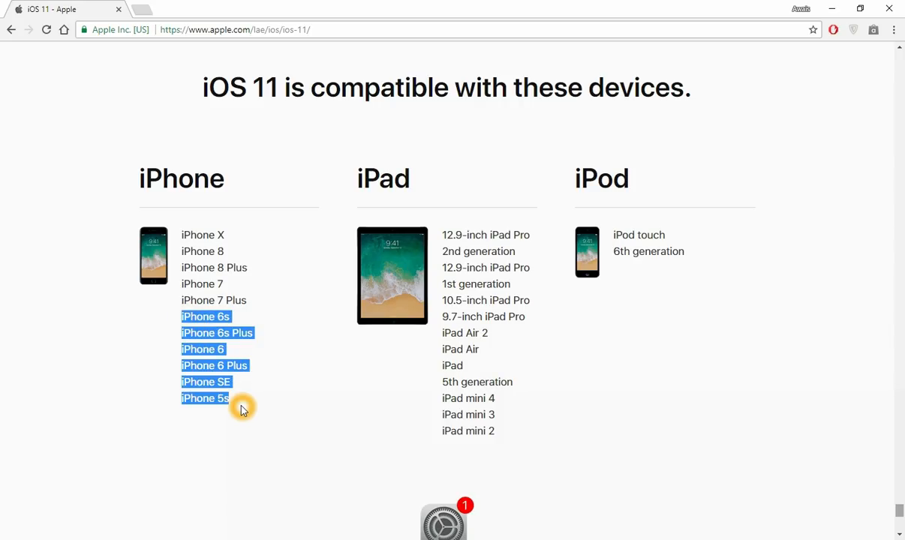
{"action": "left_click", "coordinate": [242, 410]}
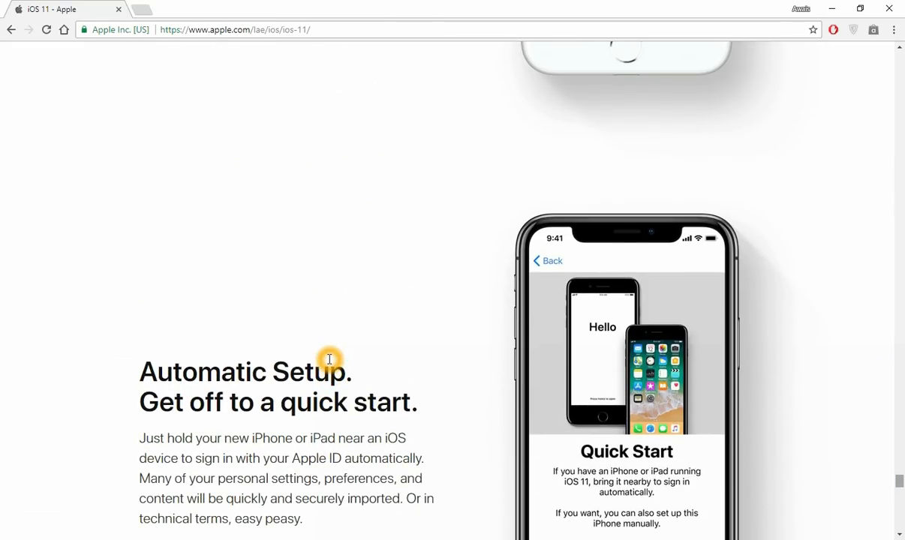
{"action": "mouse_move", "coordinate": [333, 360]}
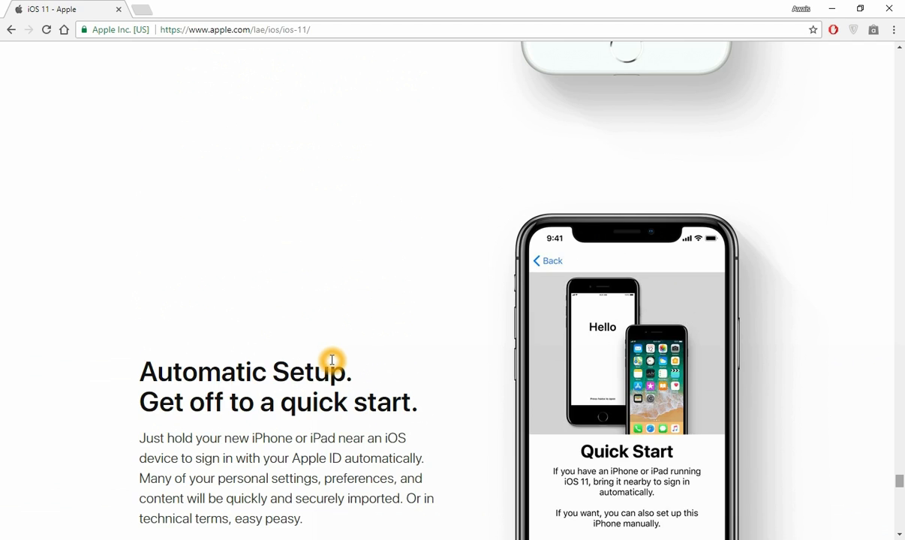
{"action": "scroll", "scroll_direction": "down", "scroll_amount": 3}
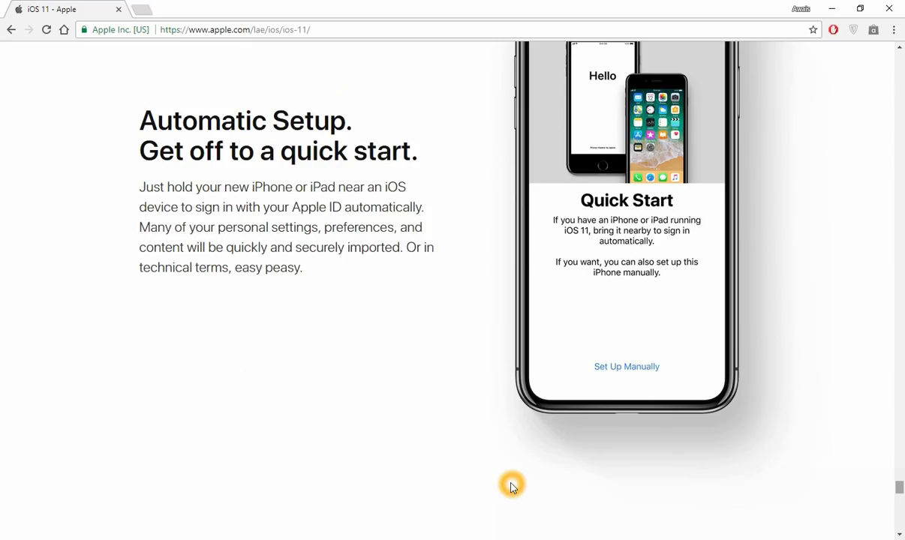
{"action": "scroll", "scroll_direction": "down", "scroll_amount": 3}
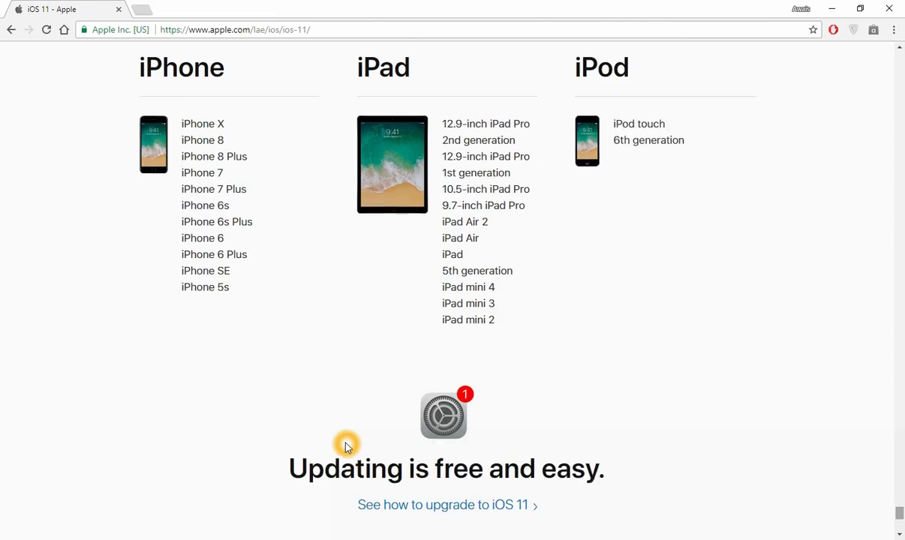
{"action": "scroll", "scroll_direction": "down", "scroll_amount": 3}
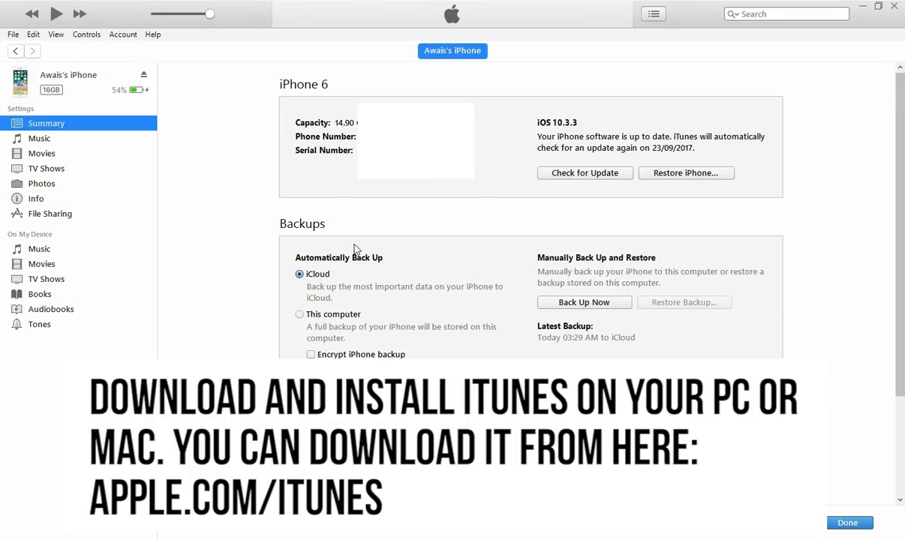
{"action": "mouse_move", "coordinate": [63, 67]}
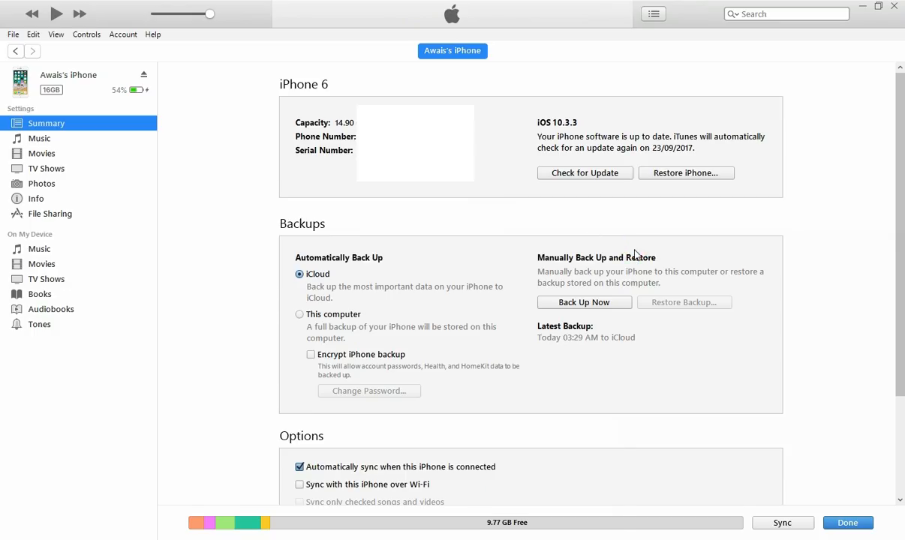
{"action": "mouse_move", "coordinate": [775, 27]}
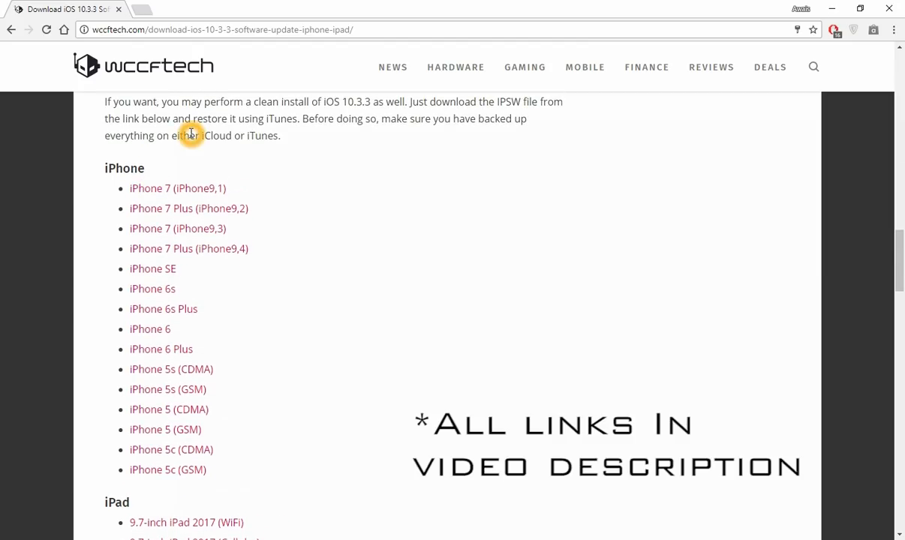
{"action": "mouse_move", "coordinate": [267, 259]}
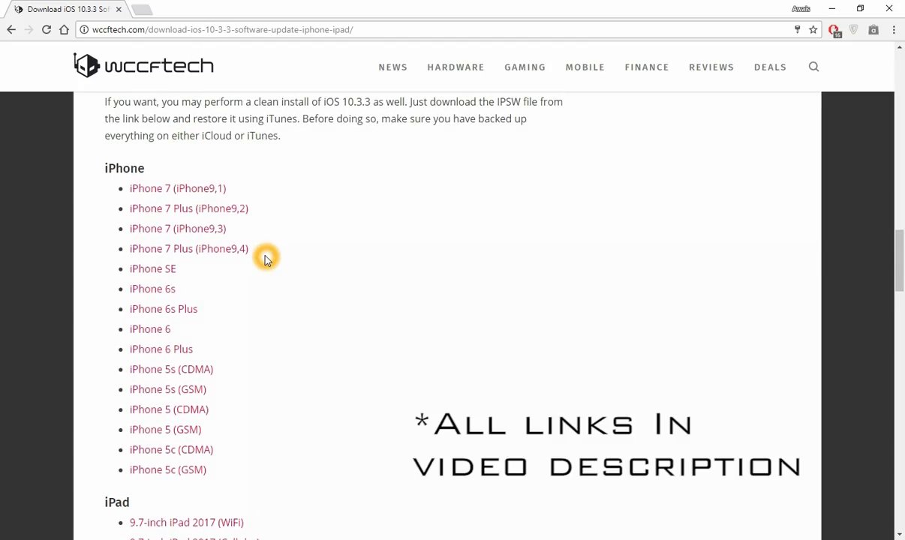
Start downloading the iPhone 6 iOS 10.3.3 IPSW file from the wccftech link.
{"action": "scroll", "scroll_direction": "down", "scroll_amount": 3}
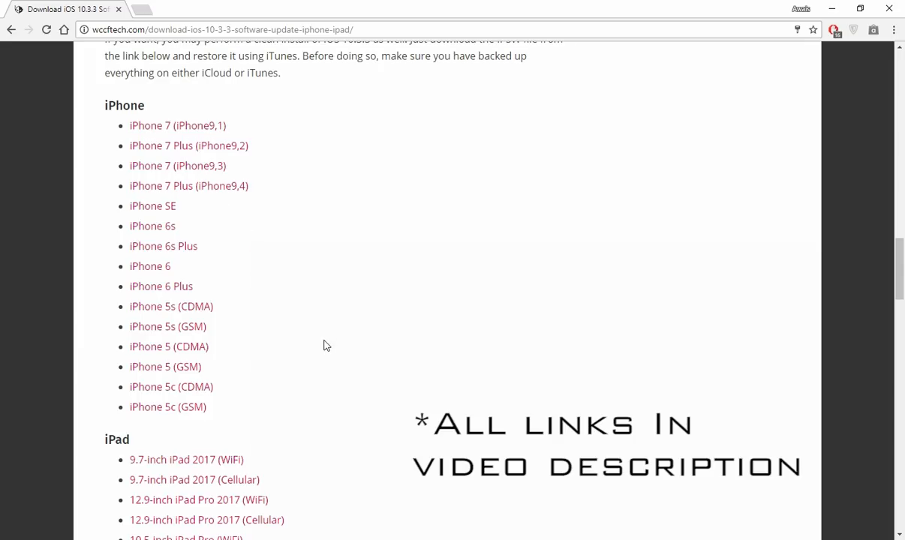
{"action": "left_click", "coordinate": [324, 343]}
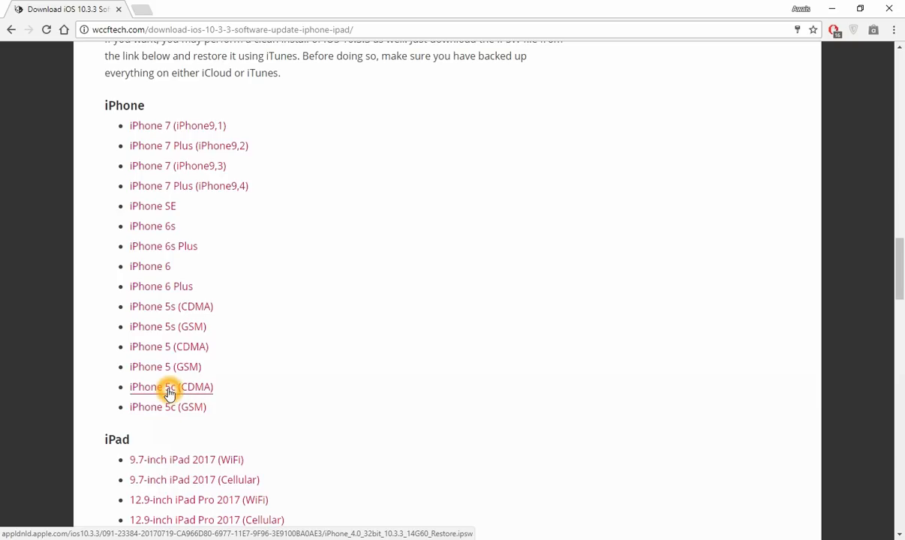
{"action": "mouse_move", "coordinate": [207, 397]}
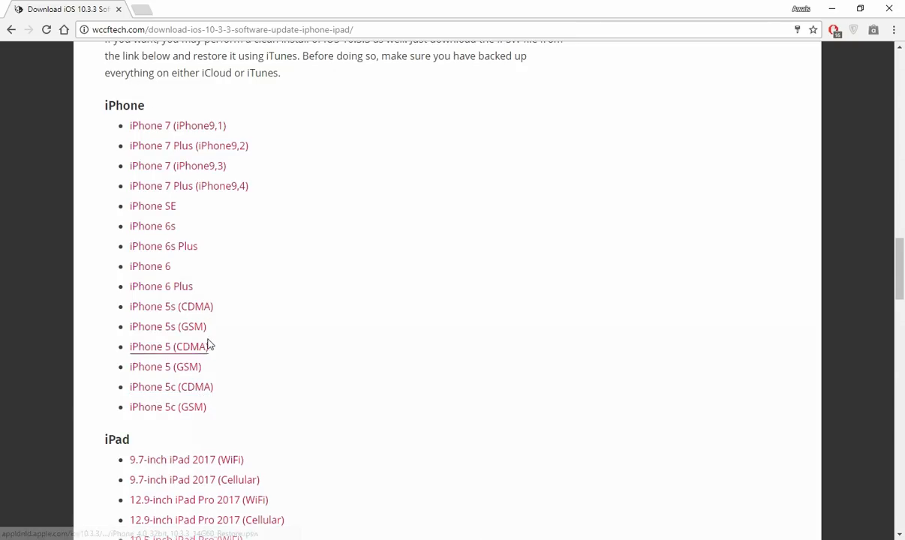
{"action": "mouse_move", "coordinate": [153, 225]}
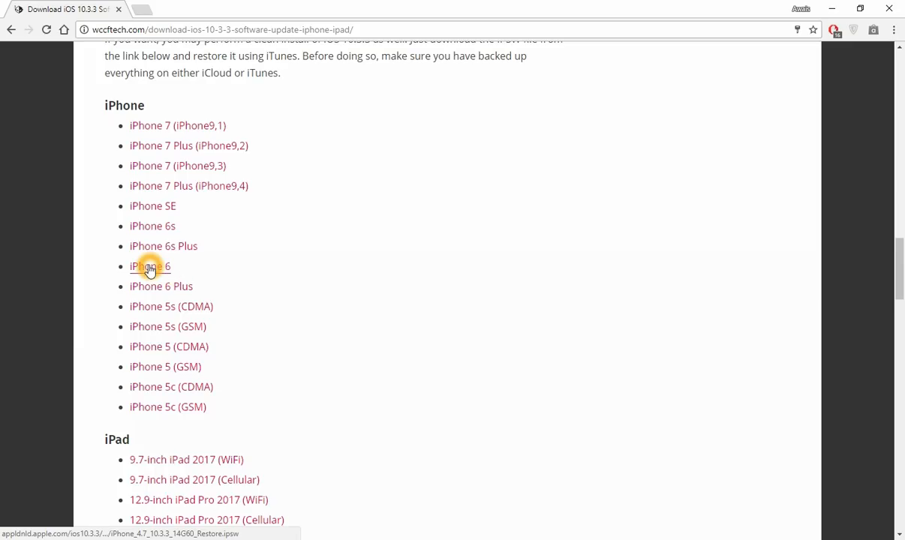
{"action": "left_click", "coordinate": [150, 267]}
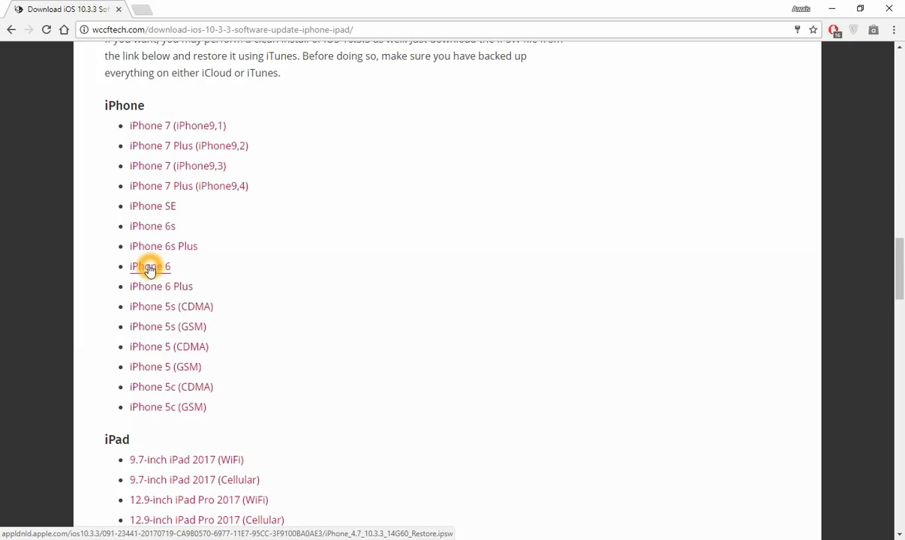
{"action": "left_click", "coordinate": [150, 268]}
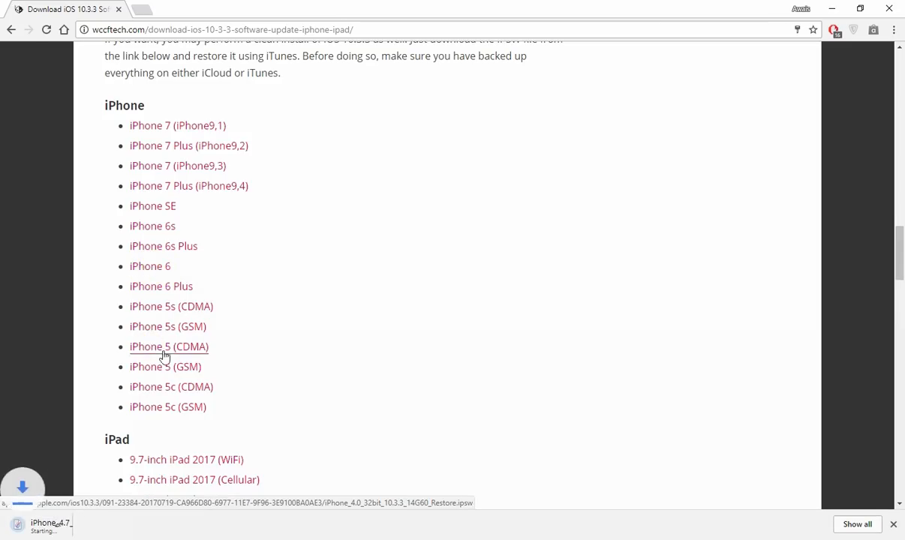
{"action": "left_click", "coordinate": [169, 347]}
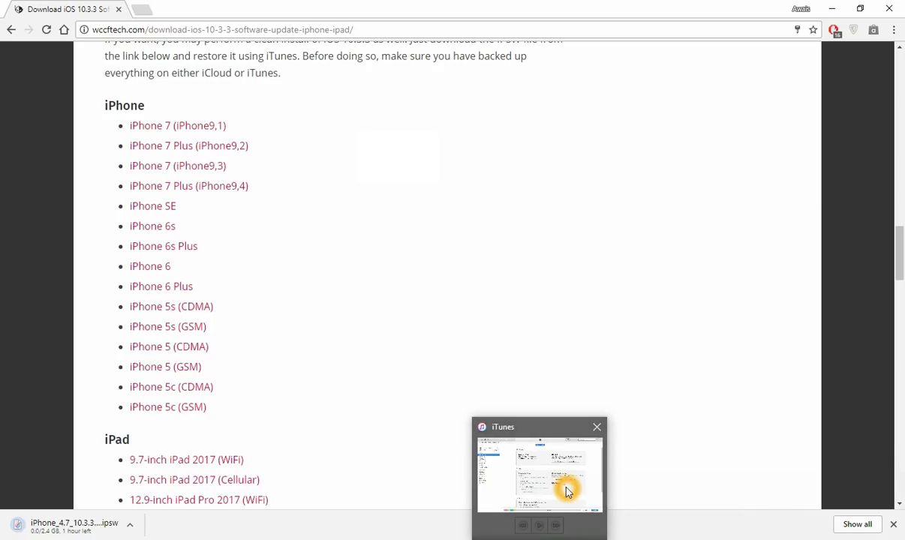
Choose Restore iPhone on the Summary page, bringing up the Find My iPhone warning.
{"action": "left_click", "coordinate": [539, 477]}
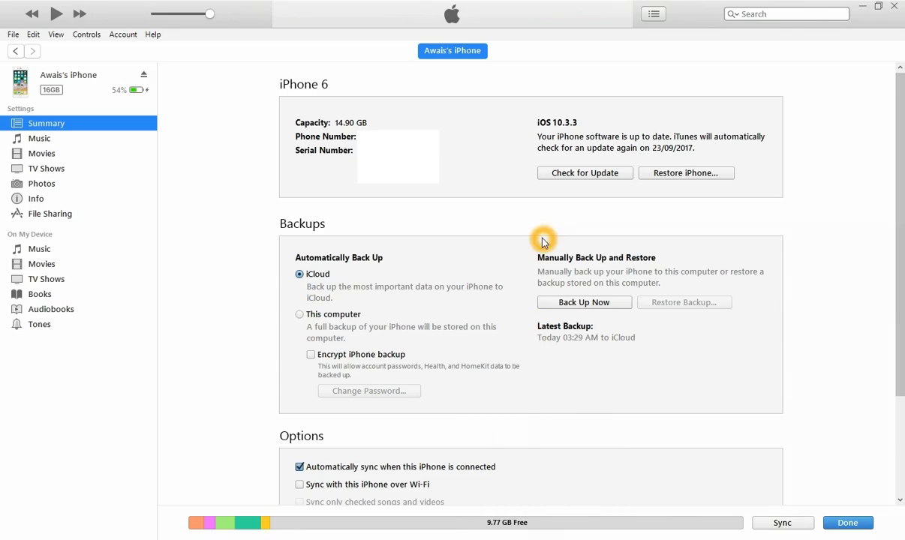
{"action": "mouse_move", "coordinate": [439, 264]}
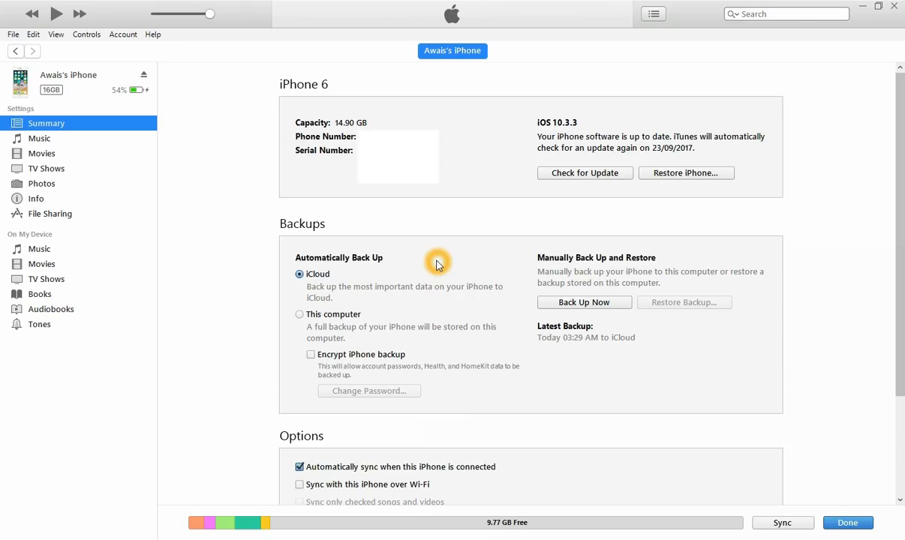
{"action": "mouse_move", "coordinate": [211, 72]}
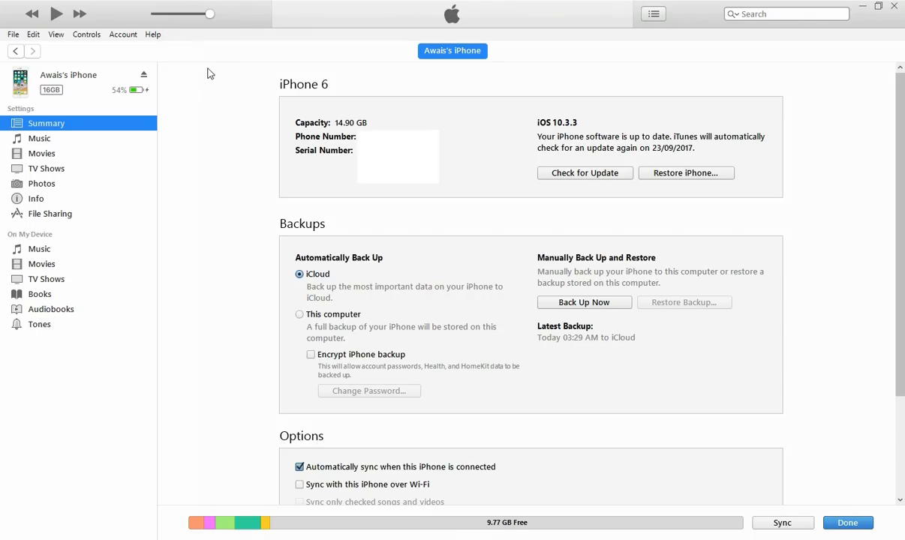
{"action": "mouse_move", "coordinate": [148, 57]}
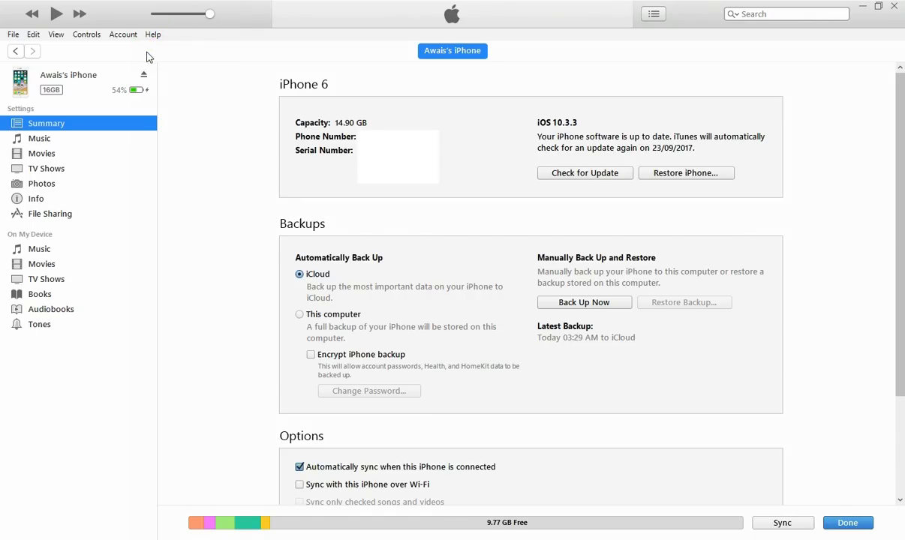
{"action": "mouse_move", "coordinate": [524, 124]}
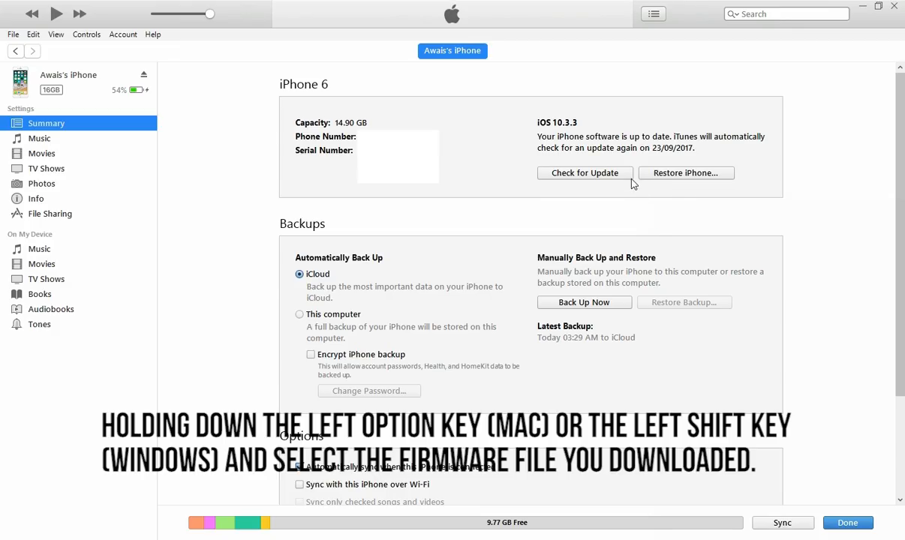
{"action": "left_click", "coordinate": [686, 173]}
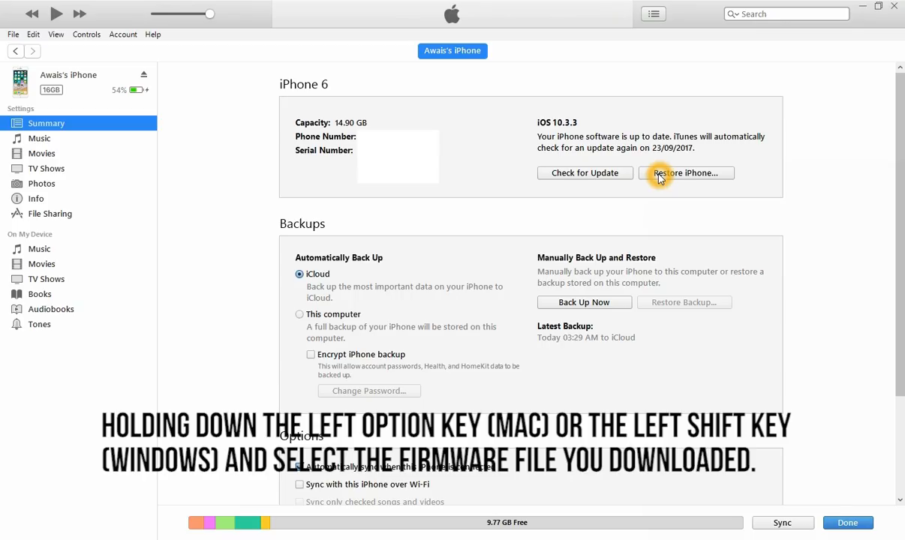
{"action": "left_click", "coordinate": [686, 173]}
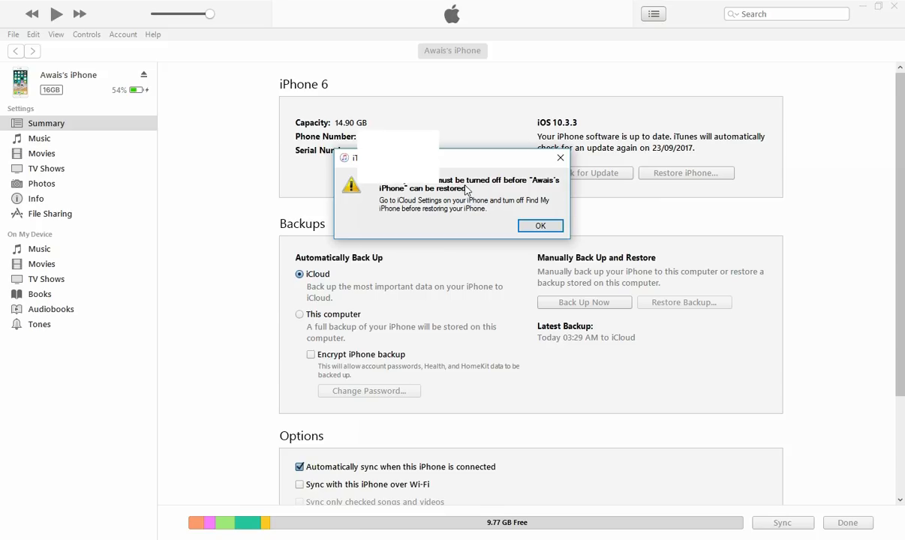
Dismiss the Find My iPhone warning and restore from a chosen software file.
{"action": "left_click", "coordinate": [541, 225]}
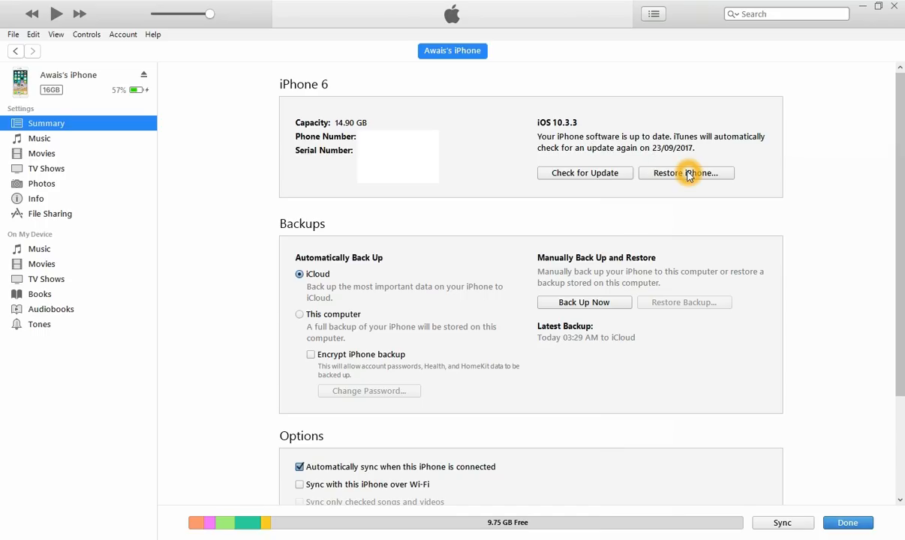
{"action": "left_click", "coordinate": [686, 173]}
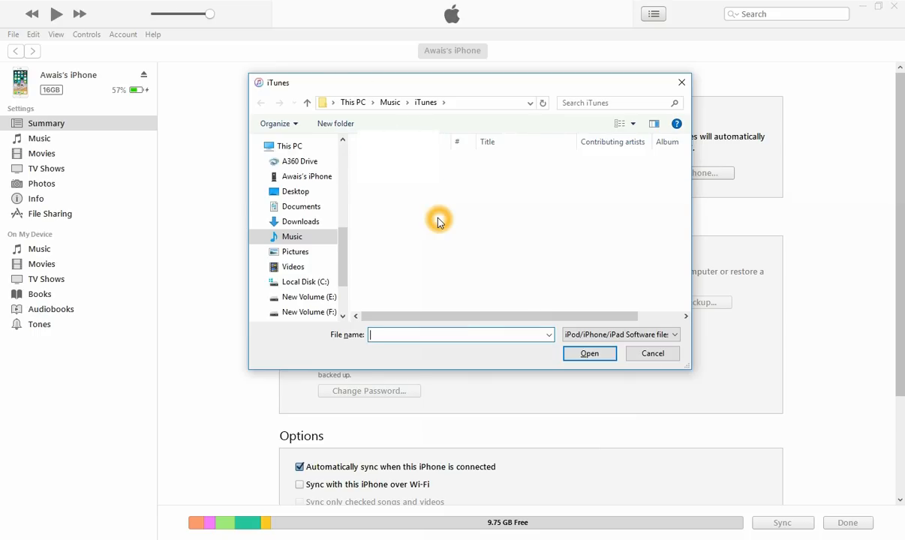
Select iPhone_4.7_10.3.3_14G60_Restore from Downloads as the restore file.
{"action": "left_click", "coordinate": [300, 223]}
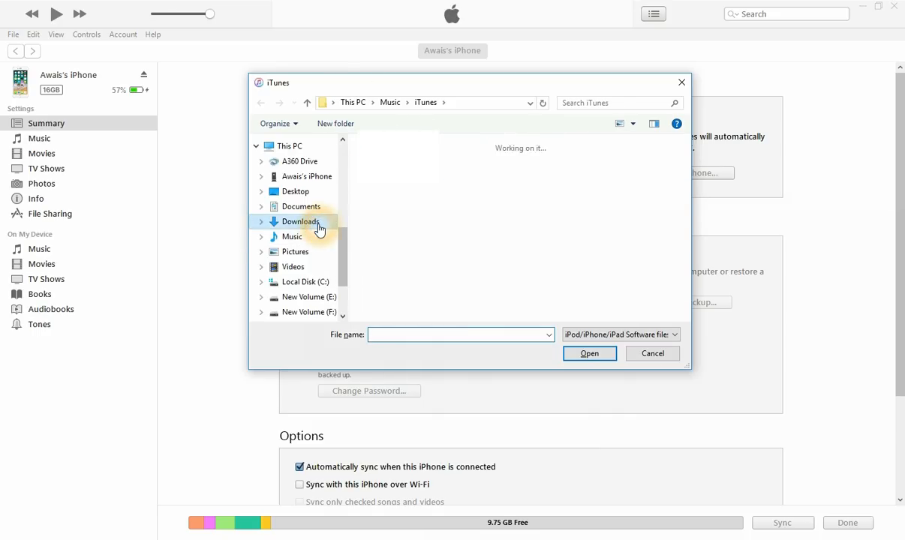
{"action": "left_click", "coordinate": [300, 222]}
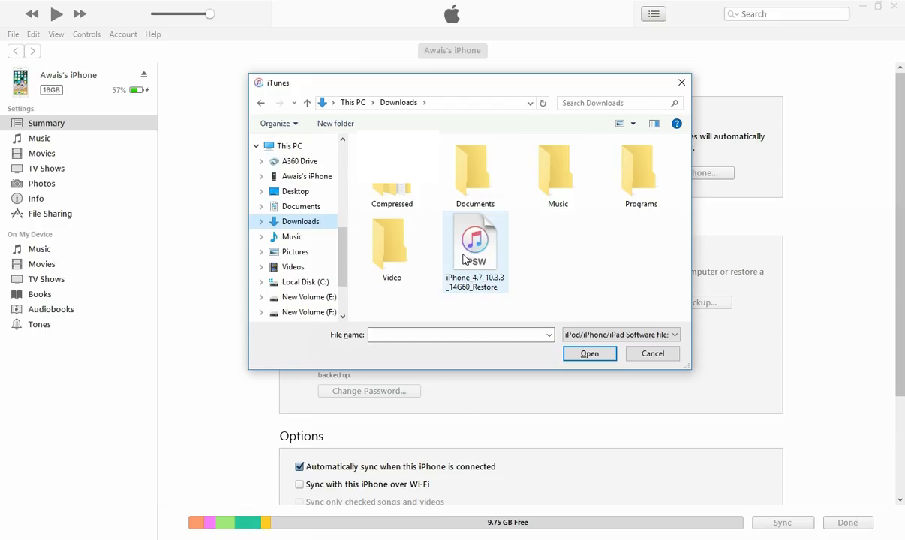
{"action": "mouse_move", "coordinate": [475, 248]}
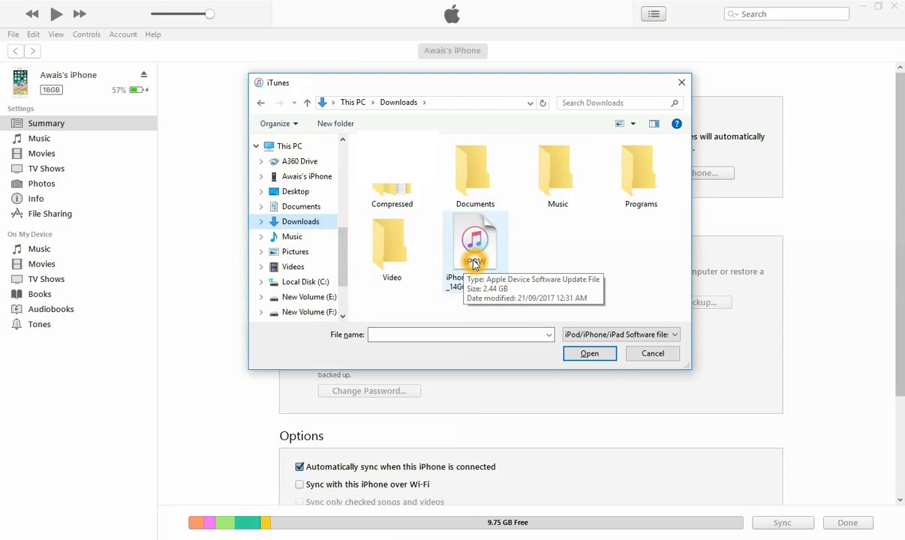
{"action": "right_click", "coordinate": [474, 247]}
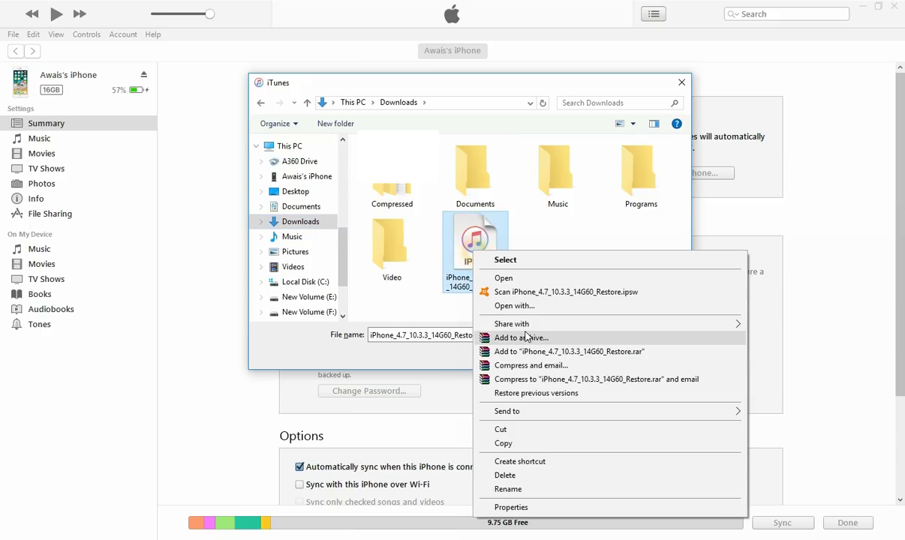
{"action": "left_click", "coordinate": [511, 507]}
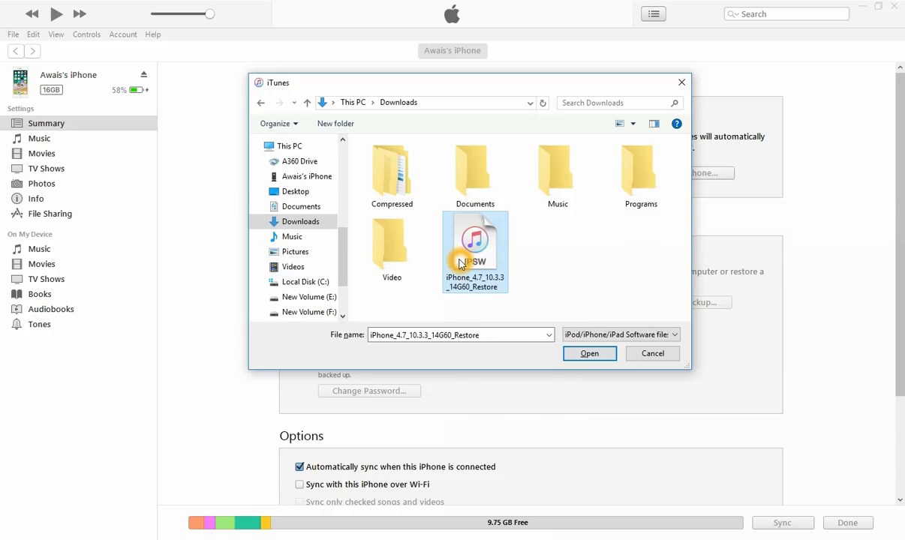
{"action": "left_click", "coordinate": [588, 354]}
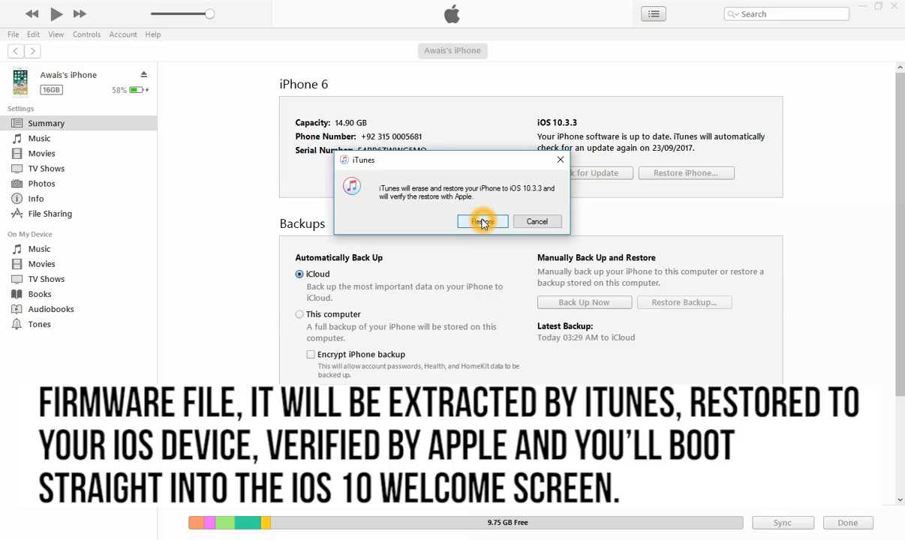
{"action": "mouse_move", "coordinate": [515, 193]}
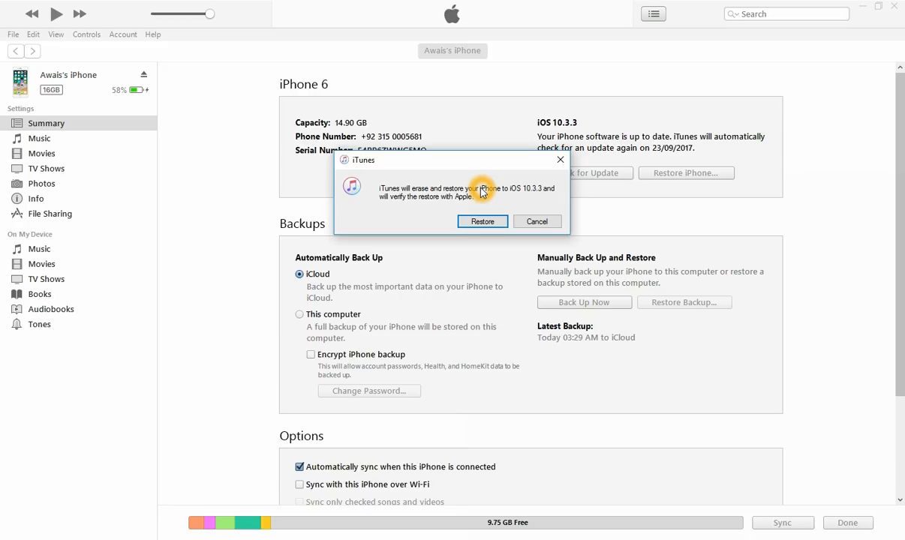
{"action": "mouse_move", "coordinate": [488, 205]}
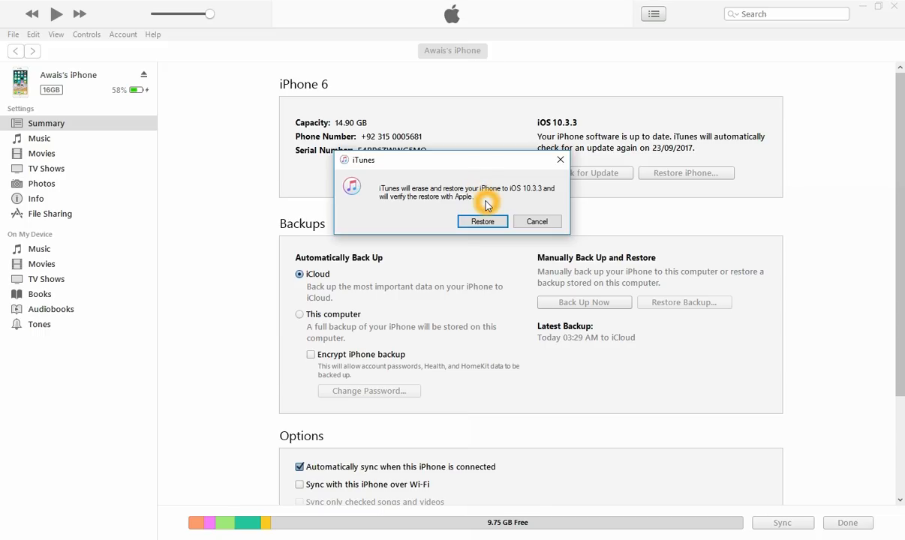